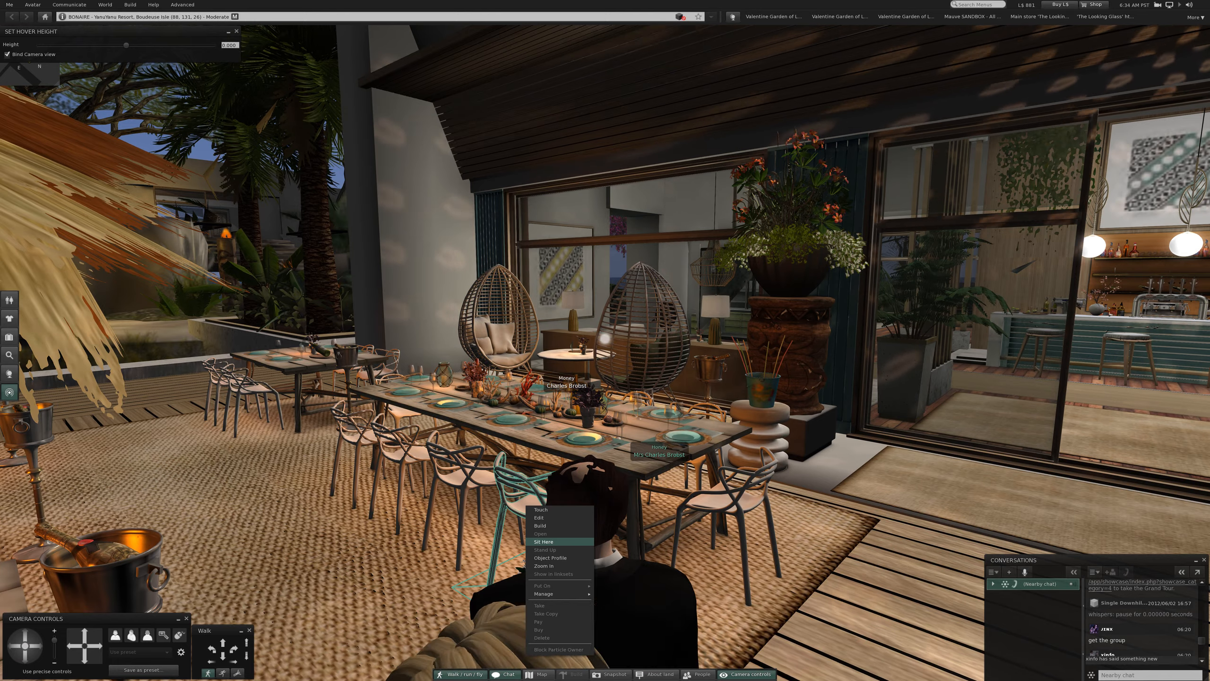
Interact with the dining table area before the avatar moves to the beachside lounge
click(545, 540)
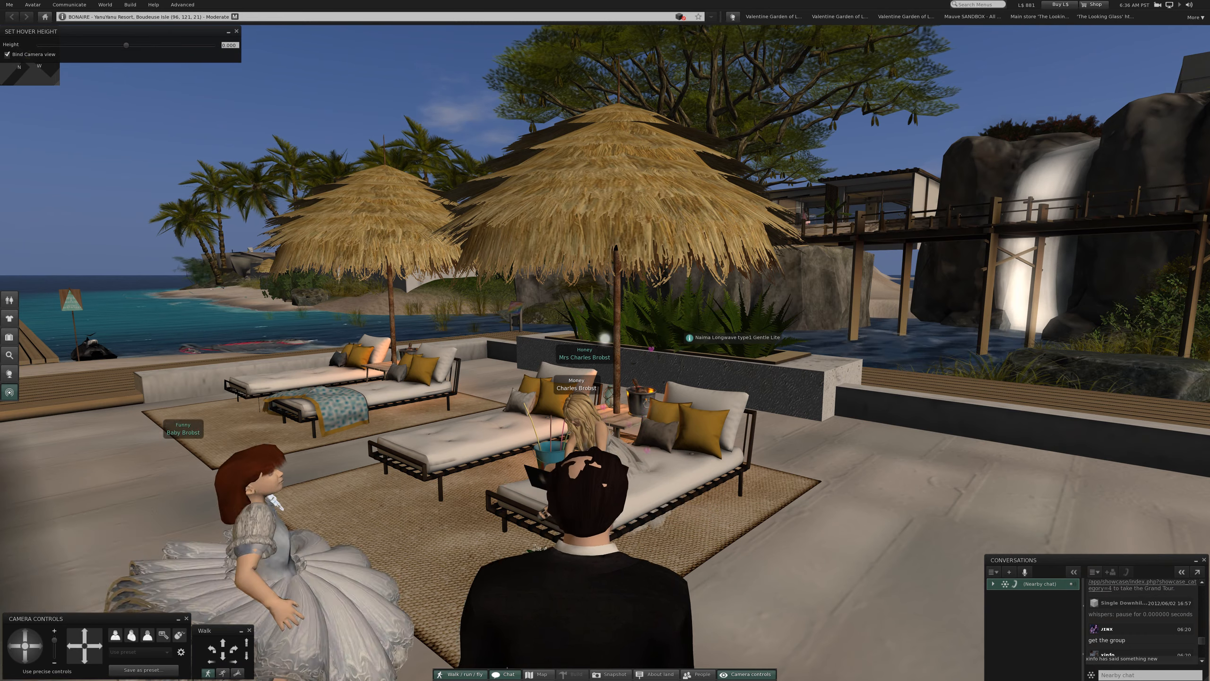
Bring up the pie menu on a cushioned lounger on the seaside terrace
right_click(660, 444)
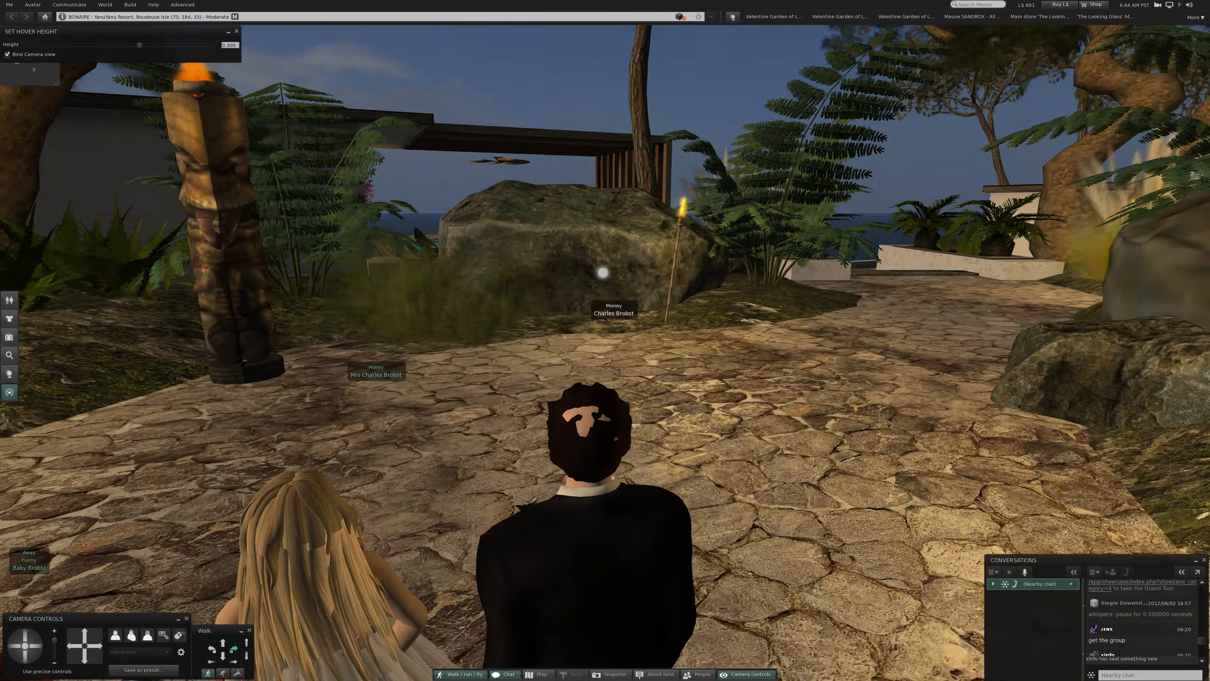
Walk the avatar forward along the stone path toward the planters, family following
key(w)
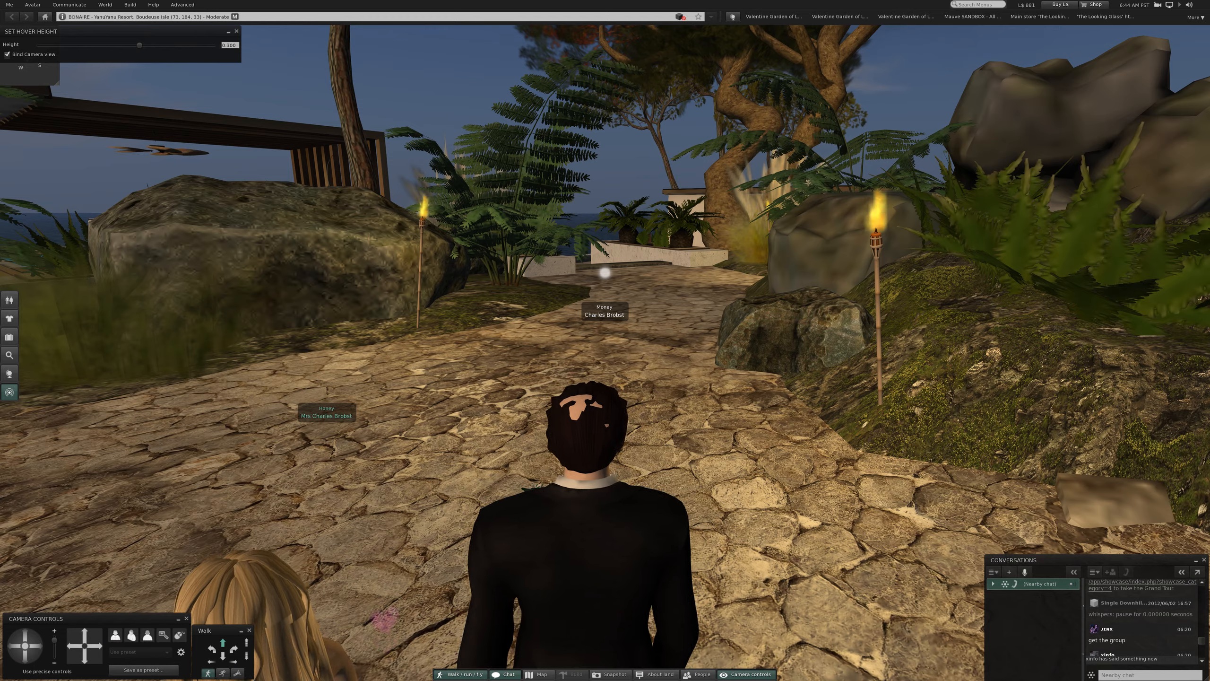
key(w)
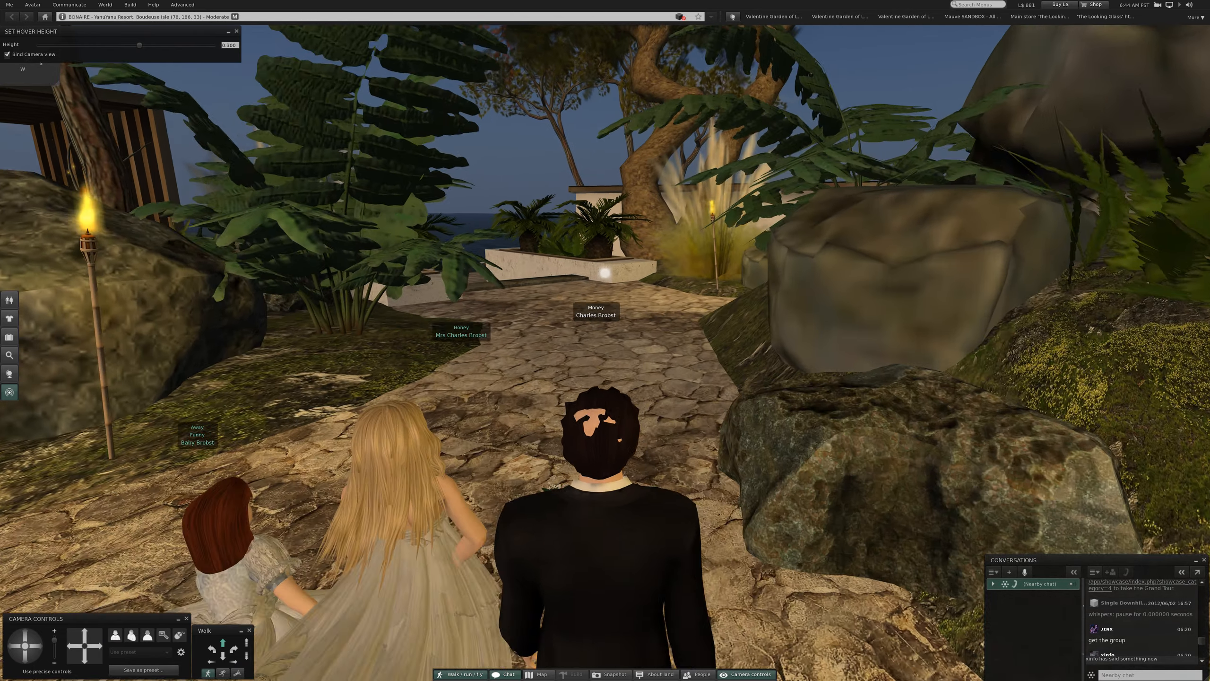